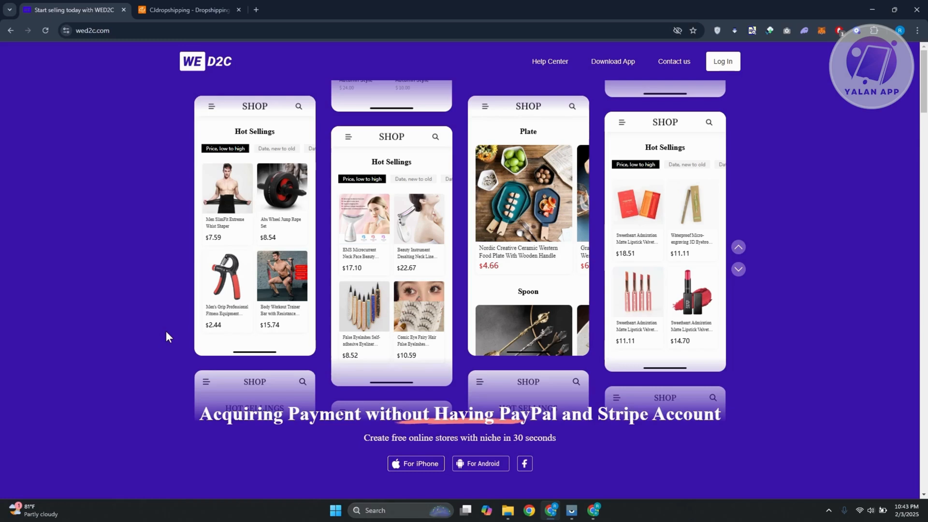
pyautogui.moveTo(161, 371)
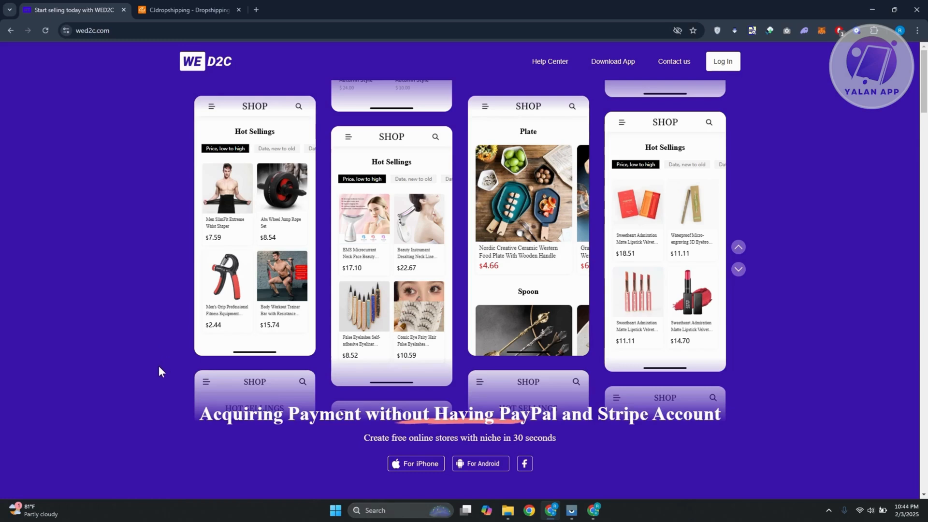
pyautogui.moveTo(161, 372)
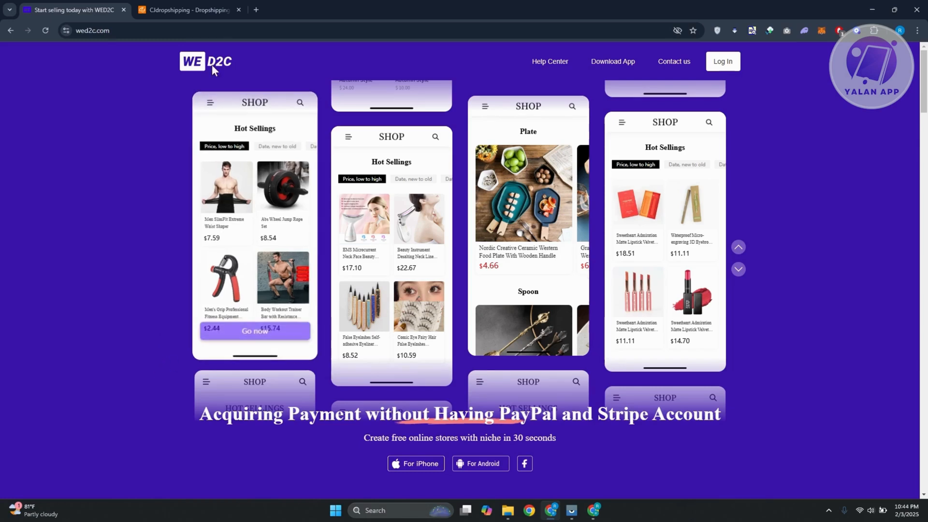
# - Scroll the sidebar and choose WED2C under Authorization to reach its store-connection page
pyautogui.click(188, 10)
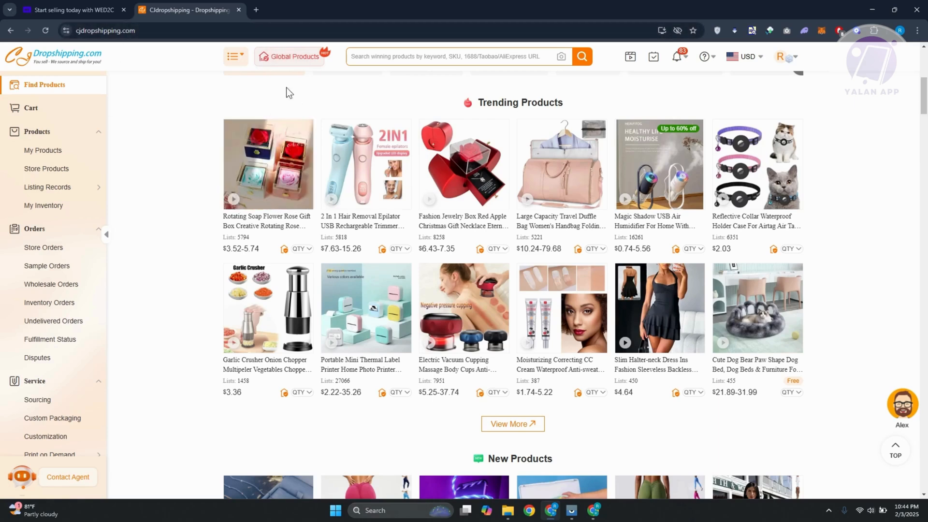
pyautogui.moveTo(658, 324)
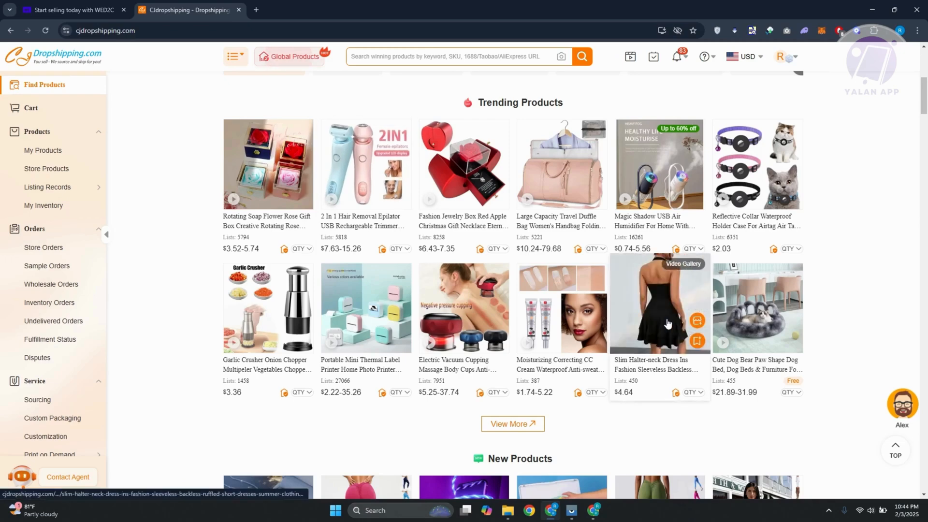
pyautogui.moveTo(222, 255)
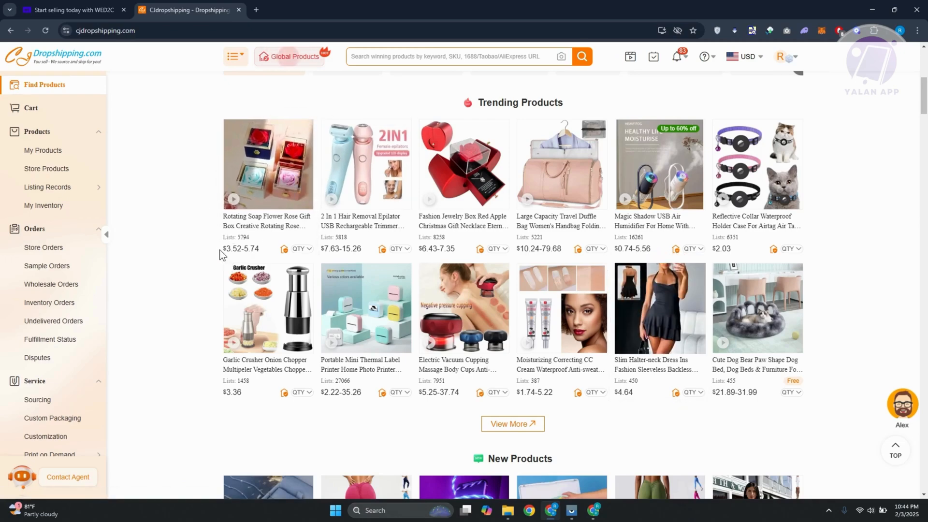
pyautogui.scroll(-3)
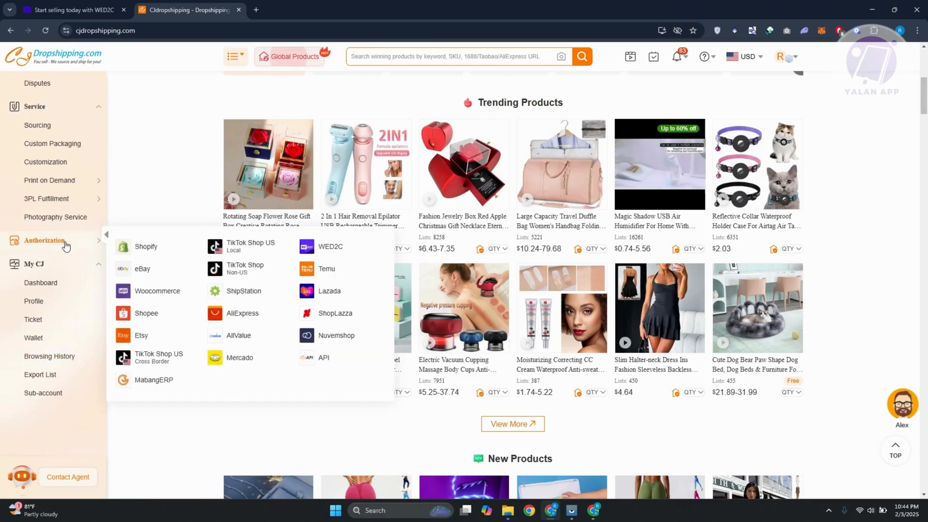
pyautogui.moveTo(330, 248)
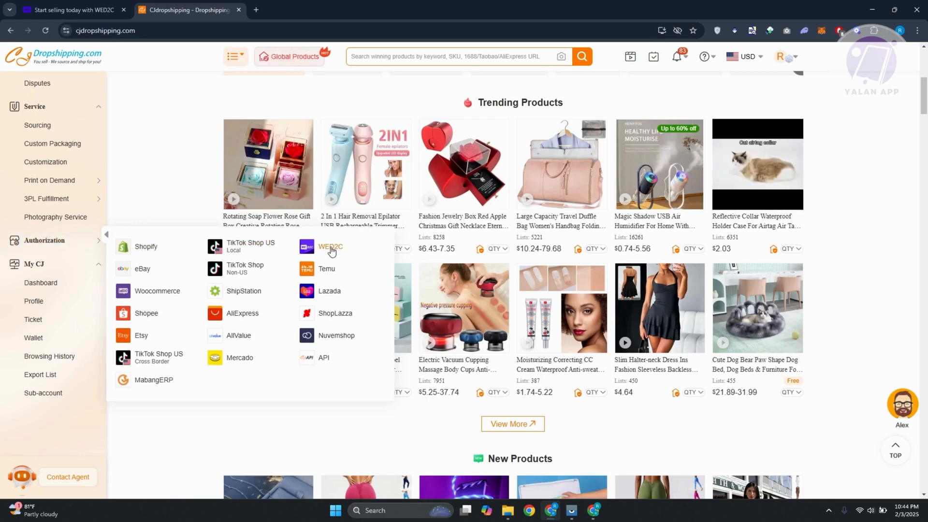
pyautogui.click(330, 247)
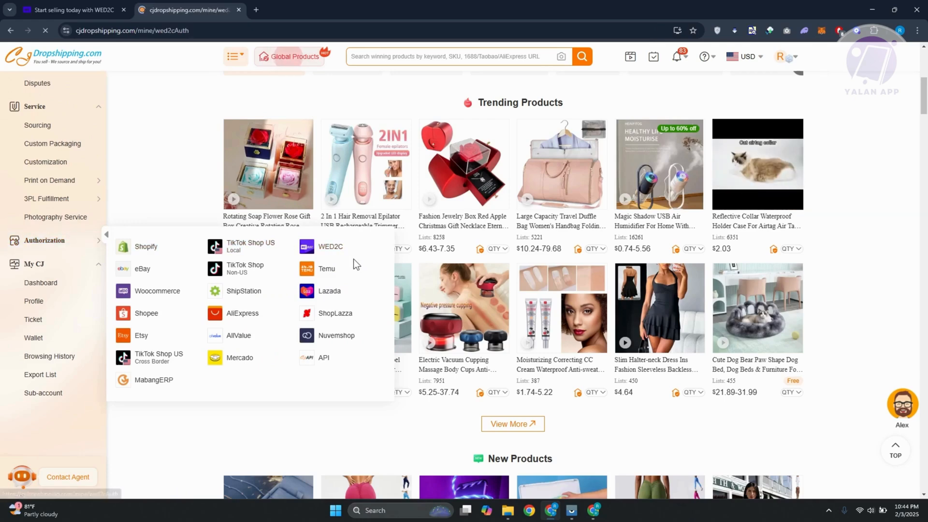
# - Bring up the WED2C Link Account dialog offering CJ-account registration or sign-in
pyautogui.click(330, 247)
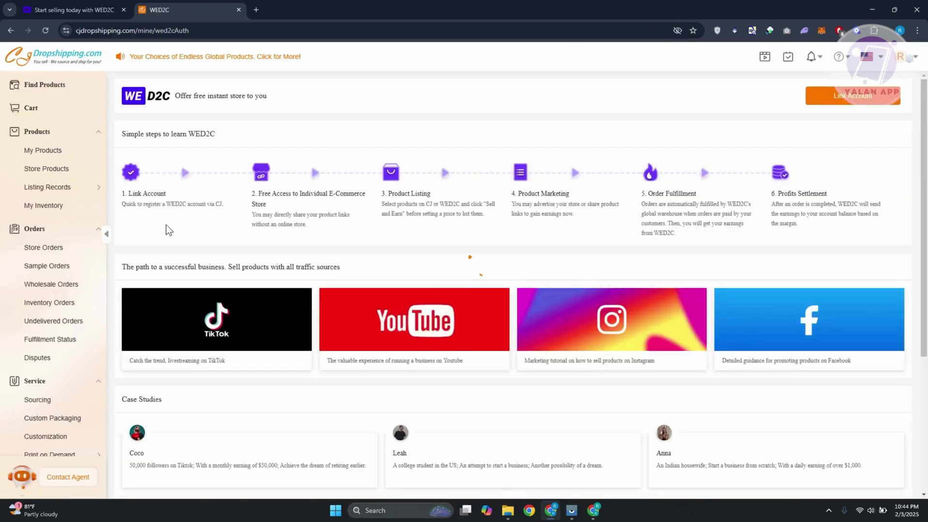
pyautogui.scroll(-3)
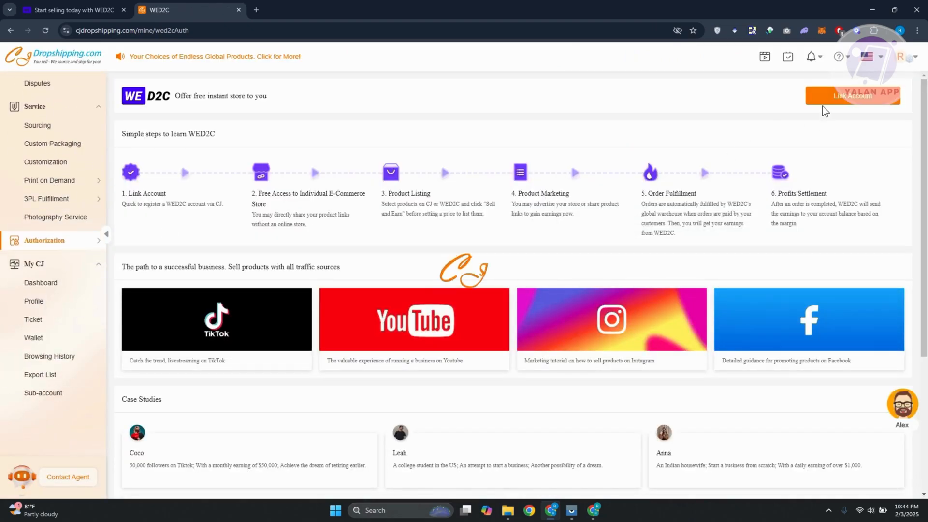
pyautogui.click(851, 95)
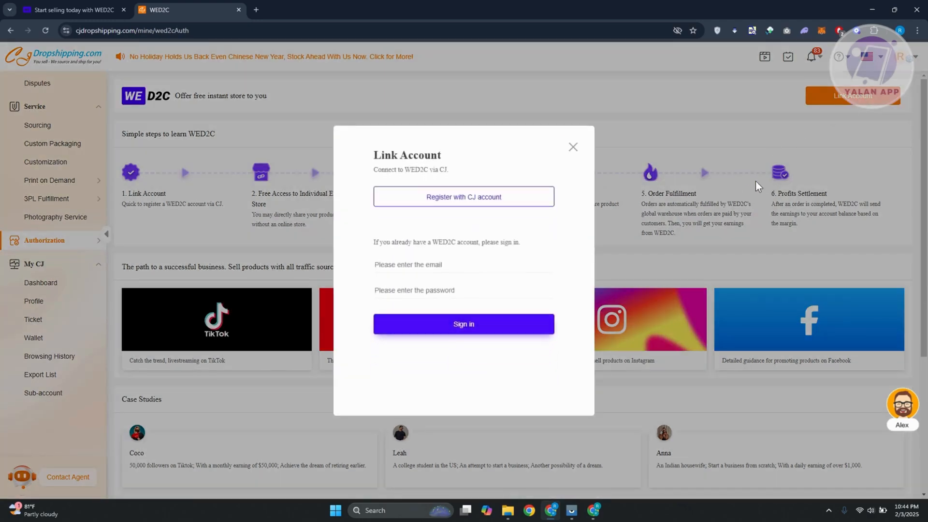
pyautogui.click(441, 264)
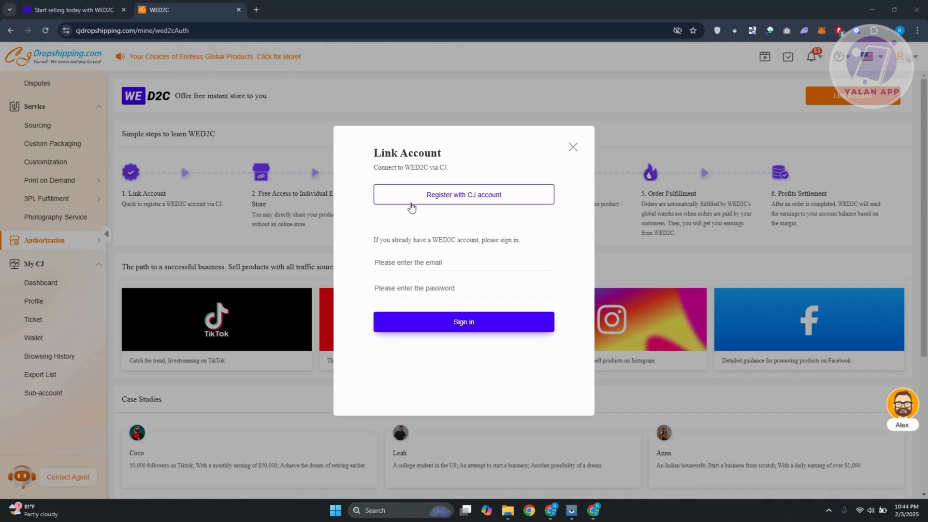
pyautogui.moveTo(503, 203)
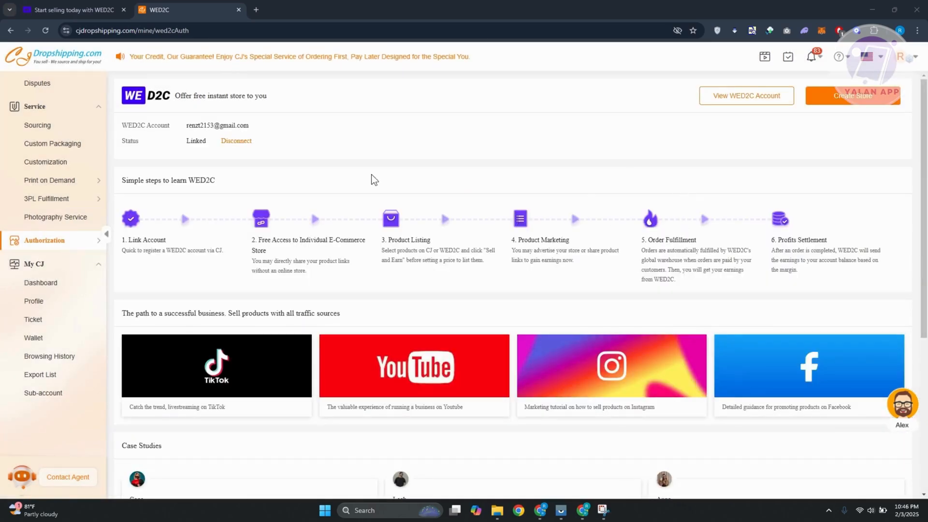
pyautogui.moveTo(272, 228)
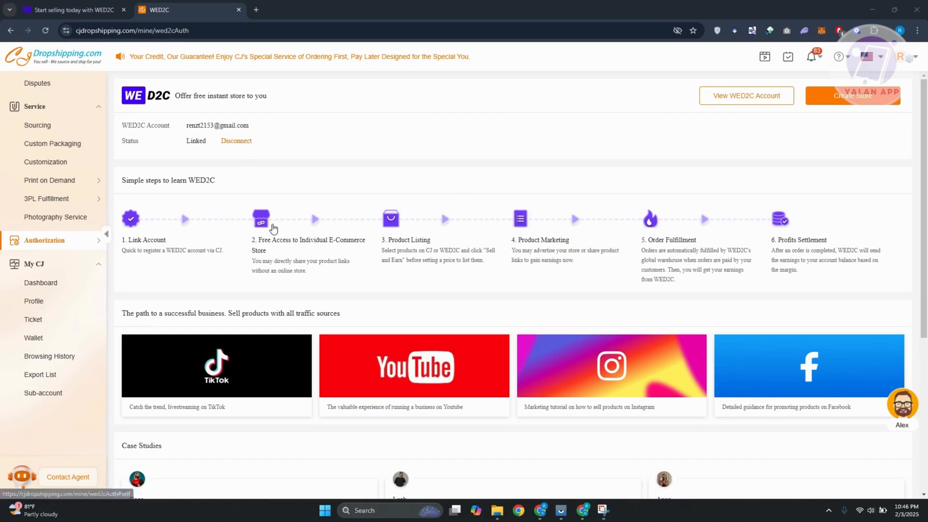
pyautogui.moveTo(210, 235)
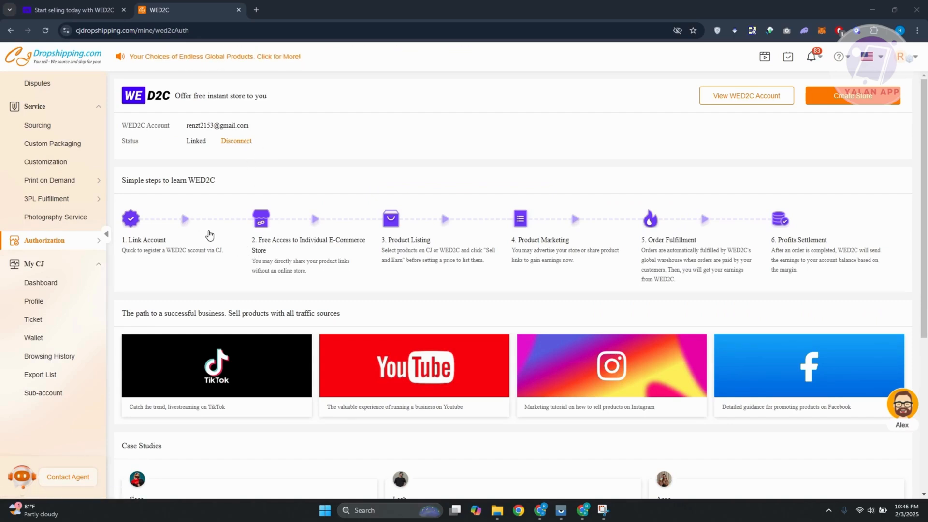
pyautogui.moveTo(375, 340)
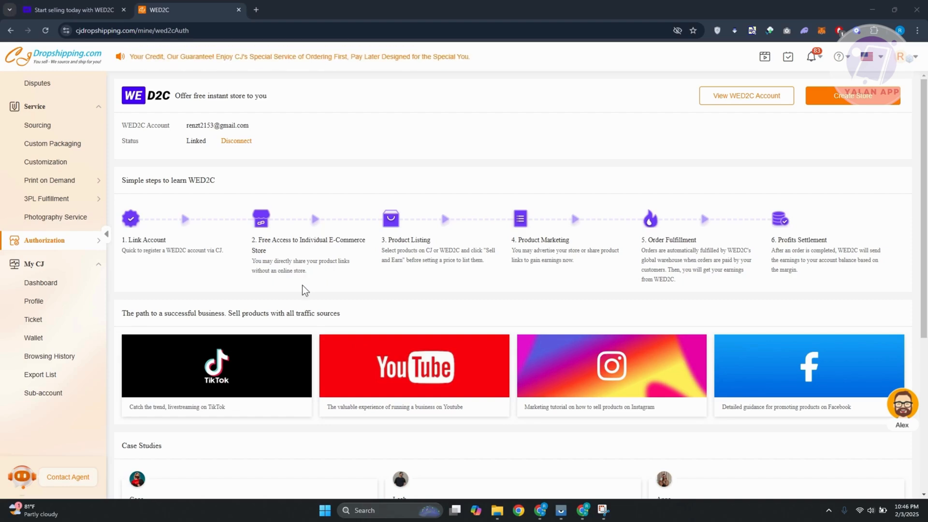
pyautogui.moveTo(431, 319)
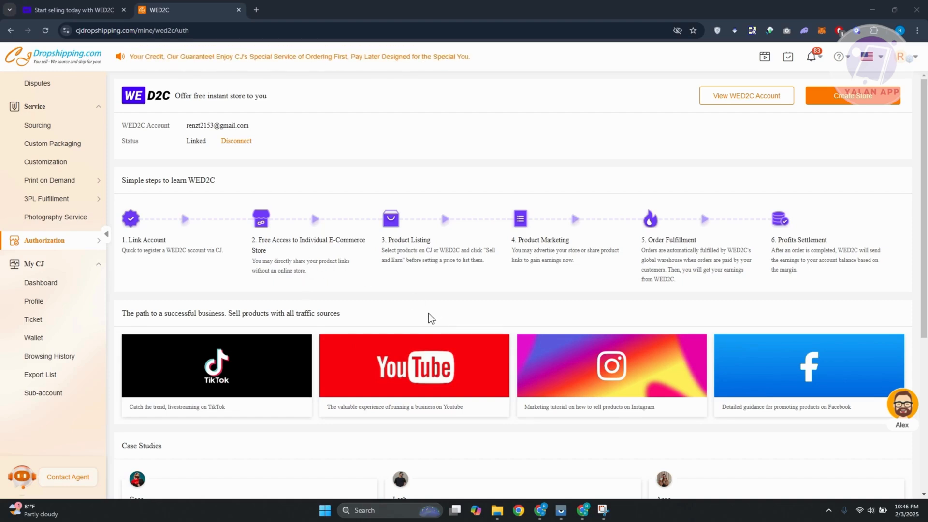
pyautogui.moveTo(413, 255)
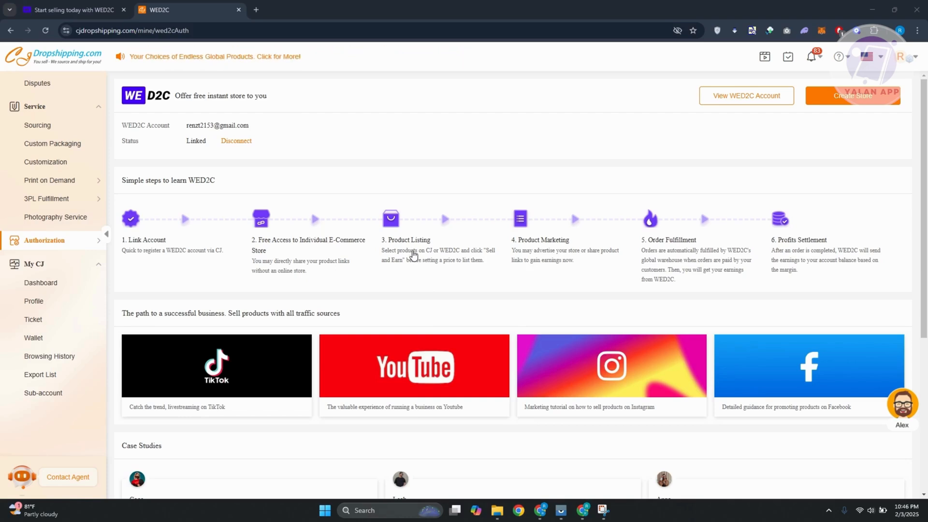
pyautogui.moveTo(351, 274)
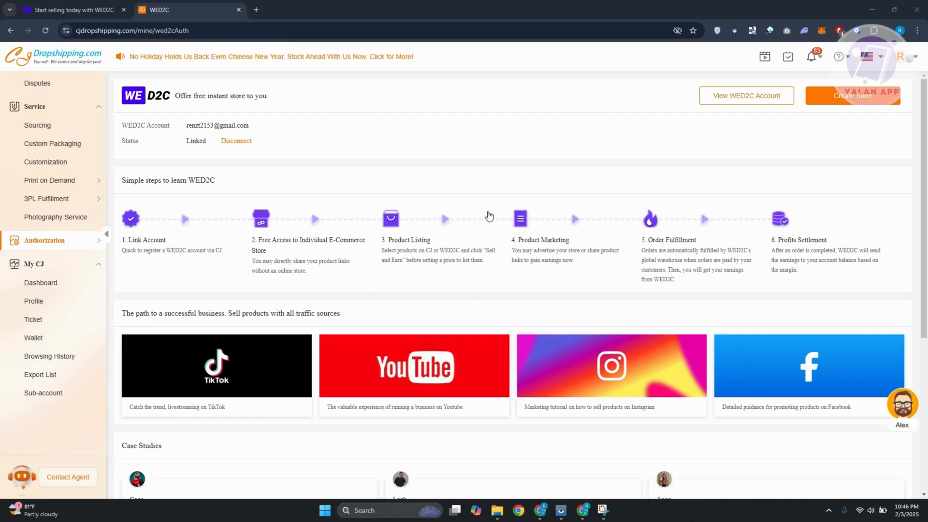
pyautogui.moveTo(32, 166)
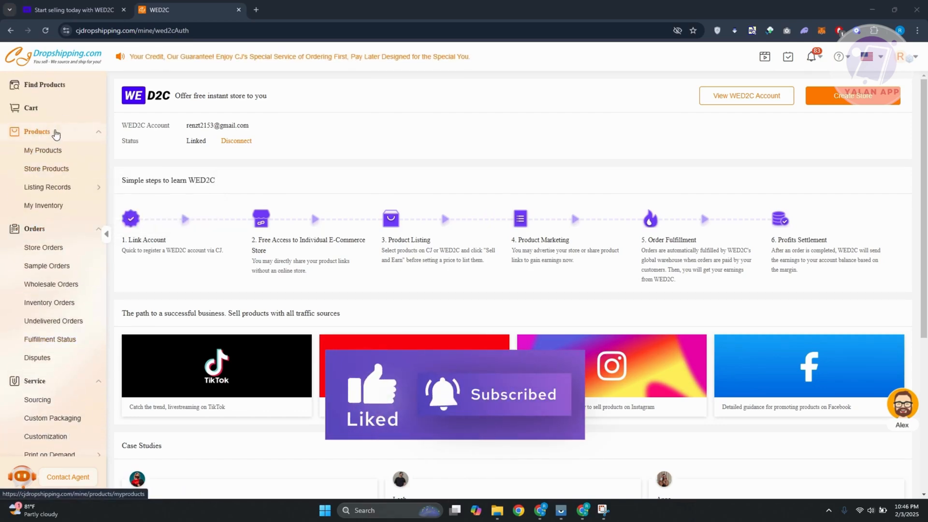
# - Open the My Products list showing three saved products
pyautogui.click(43, 150)
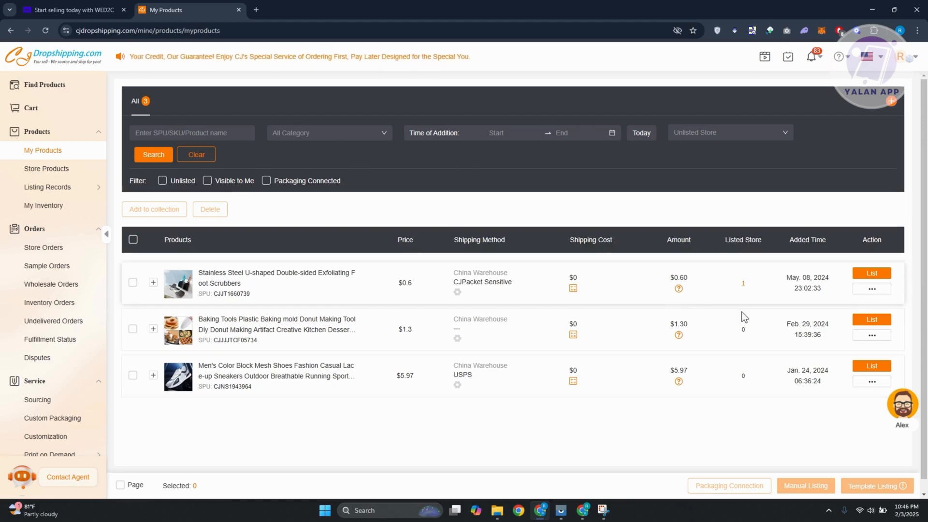
pyautogui.moveTo(58, 84)
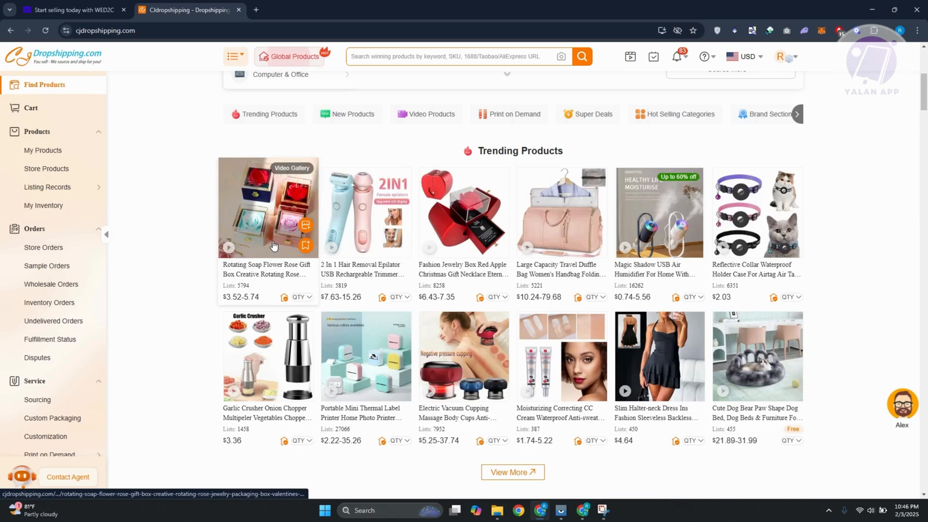
# - Open the Garlic Crusher Onion Chopper card from Trending Products
pyautogui.click(267, 356)
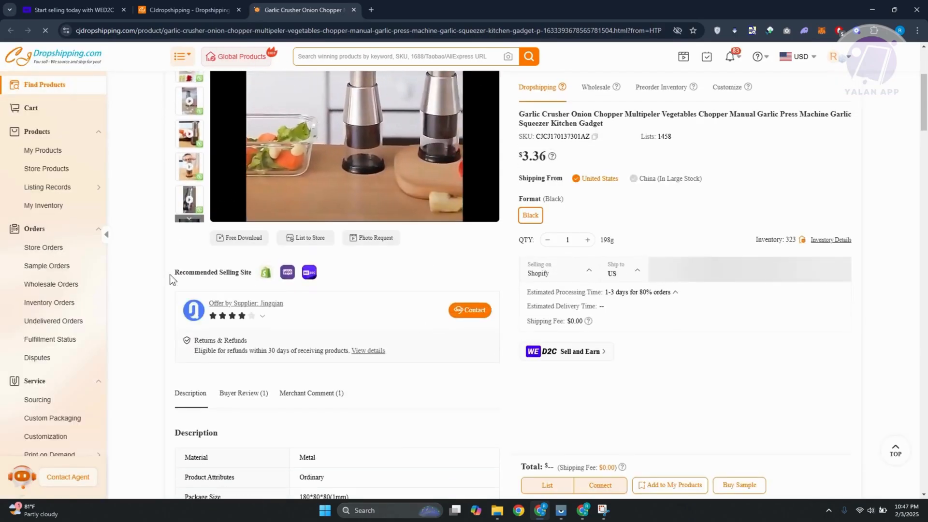
pyautogui.moveTo(309, 273)
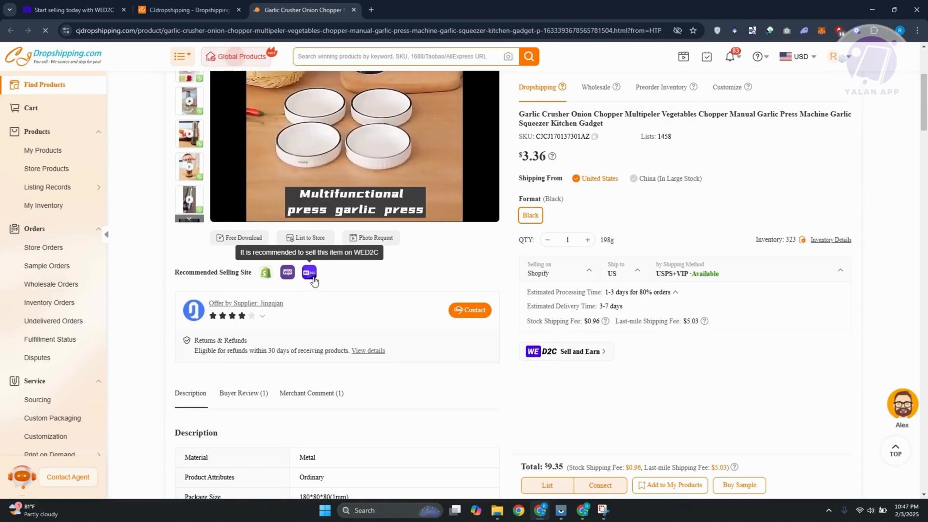
pyautogui.moveTo(574, 352)
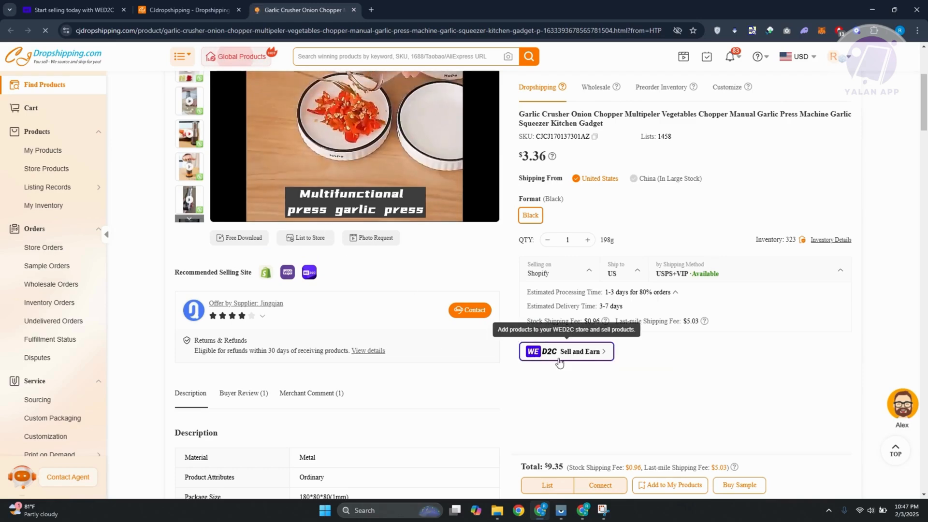
# - Set the garlic crusher's WED2C price for $2.96 expected earnings and create its product link
pyautogui.click(565, 351)
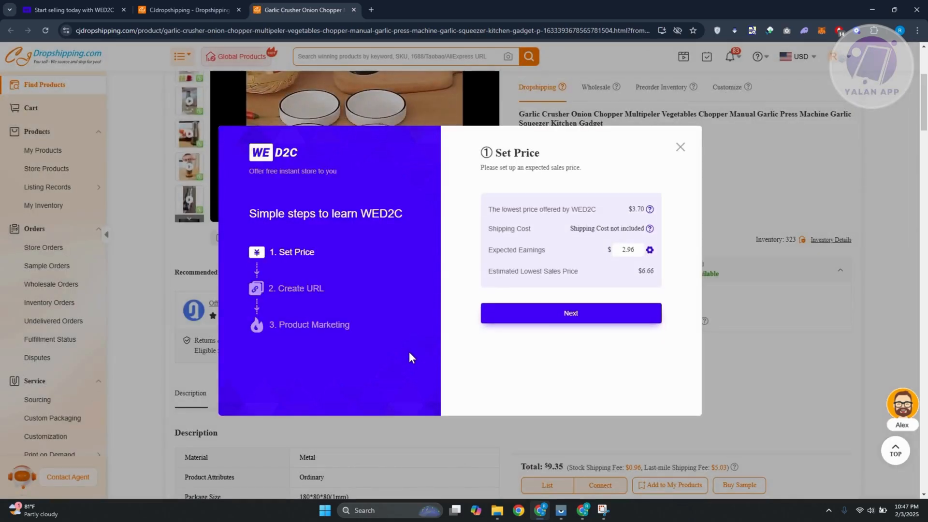
pyautogui.moveTo(529, 326)
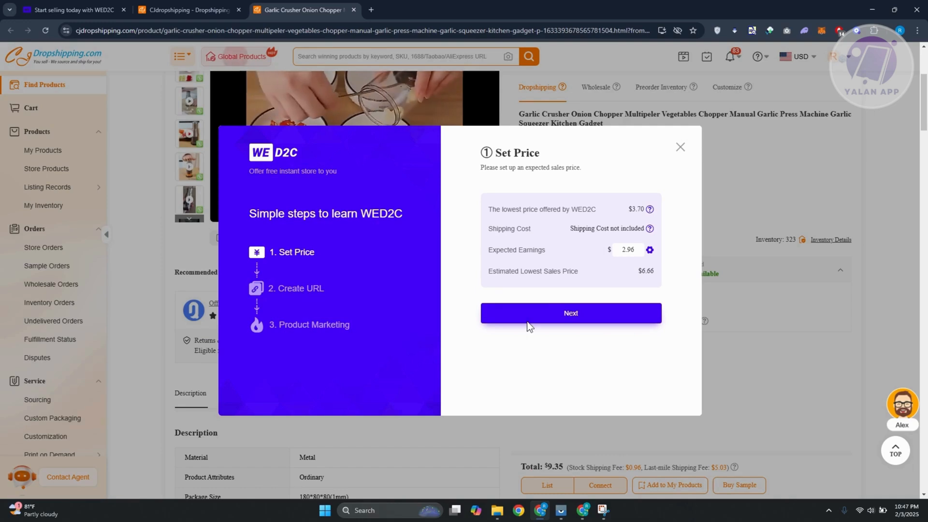
pyautogui.moveTo(552, 269)
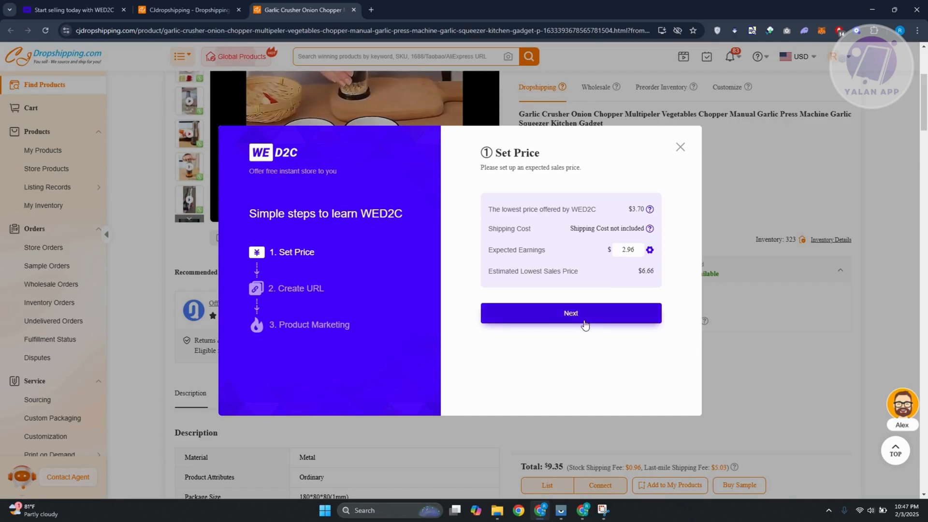
pyautogui.moveTo(586, 313)
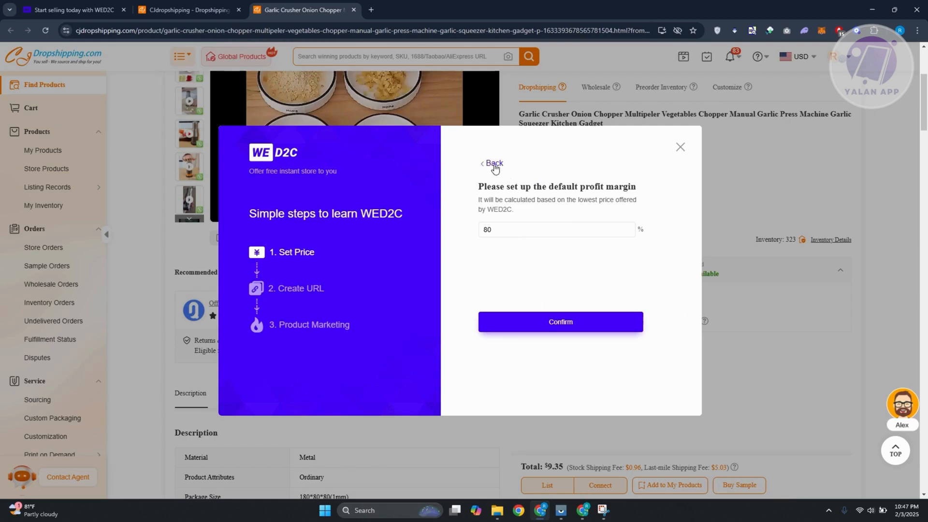
pyautogui.moveTo(488, 164)
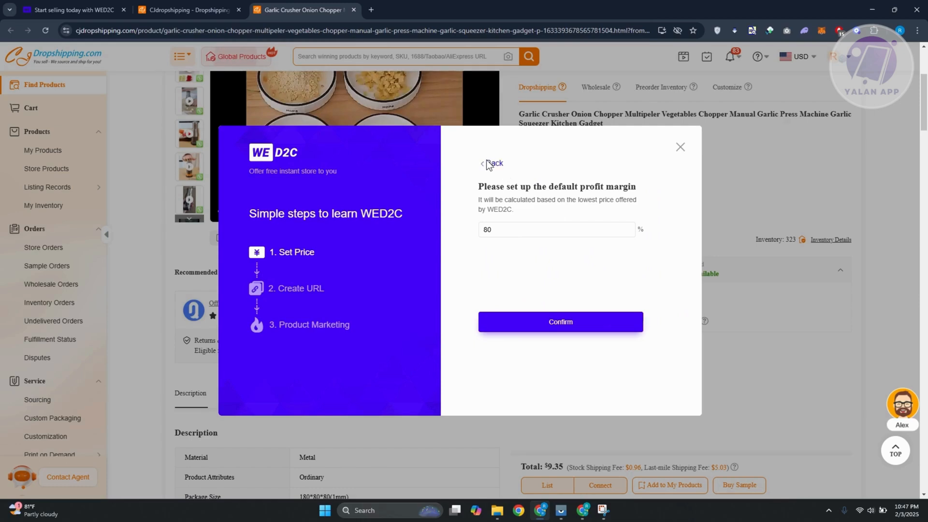
pyautogui.click(559, 322)
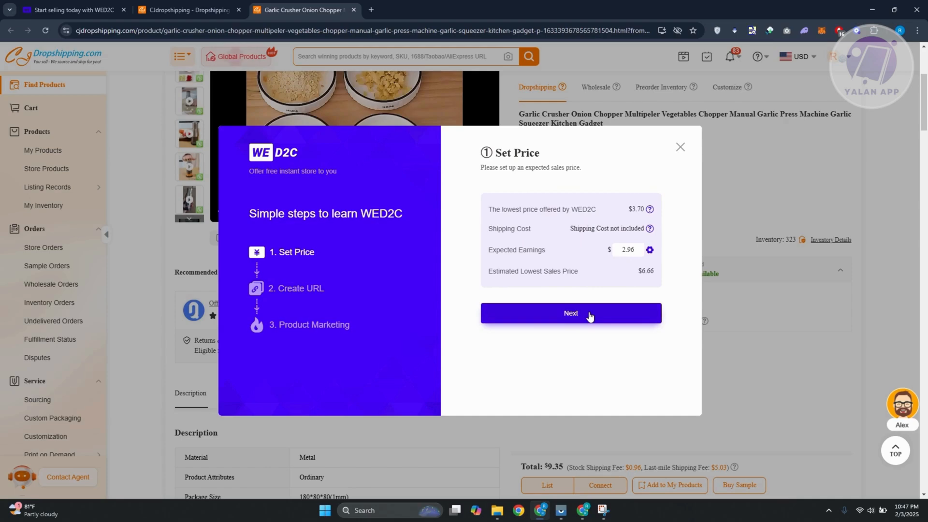
pyautogui.click(570, 313)
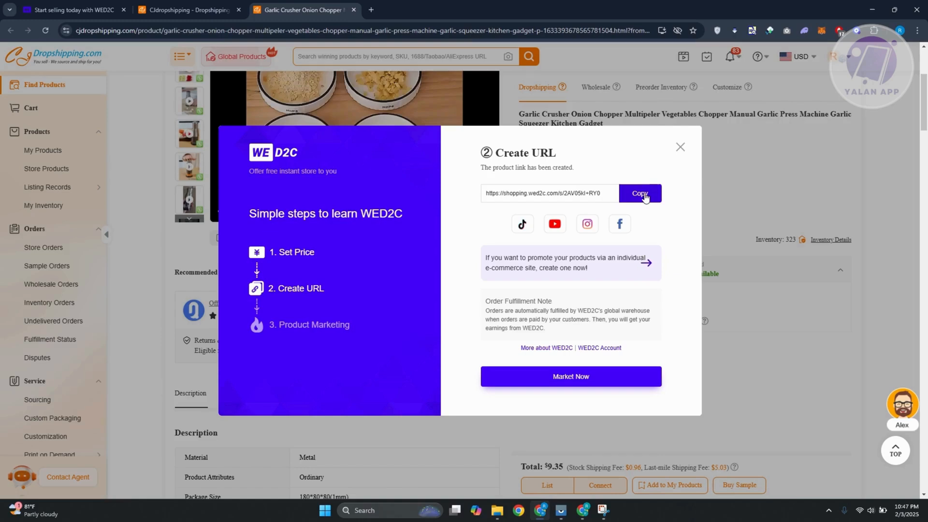
pyautogui.moveTo(641, 404)
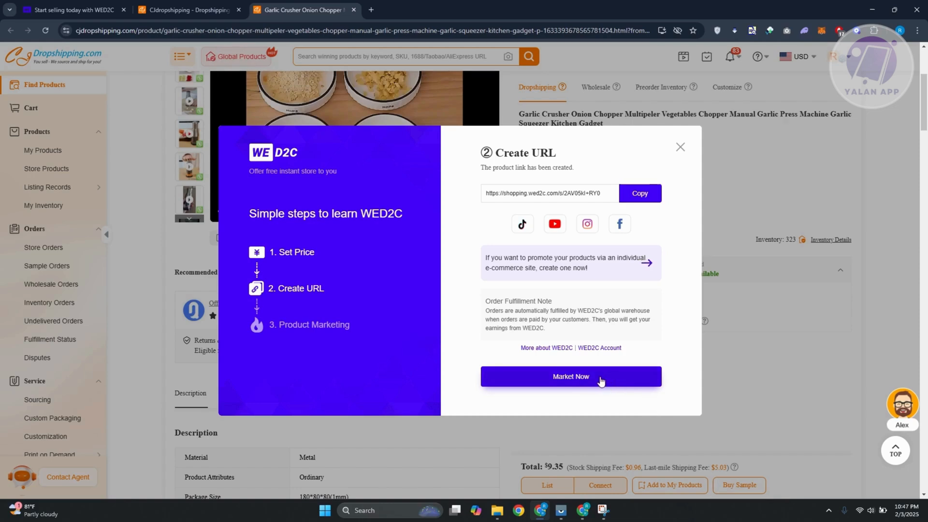
# - Advance the WED2C guide with Market Now to step 3, Product Marketing
pyautogui.click(570, 377)
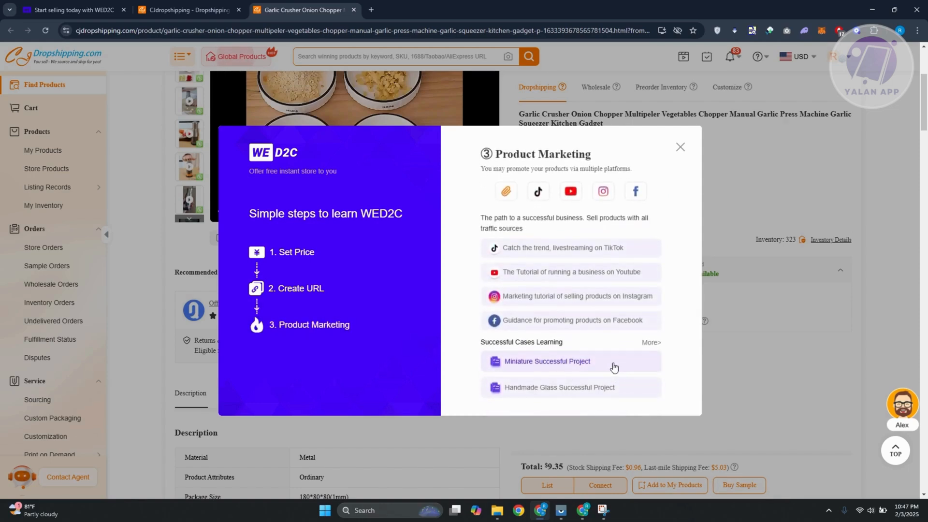
pyautogui.moveTo(573, 274)
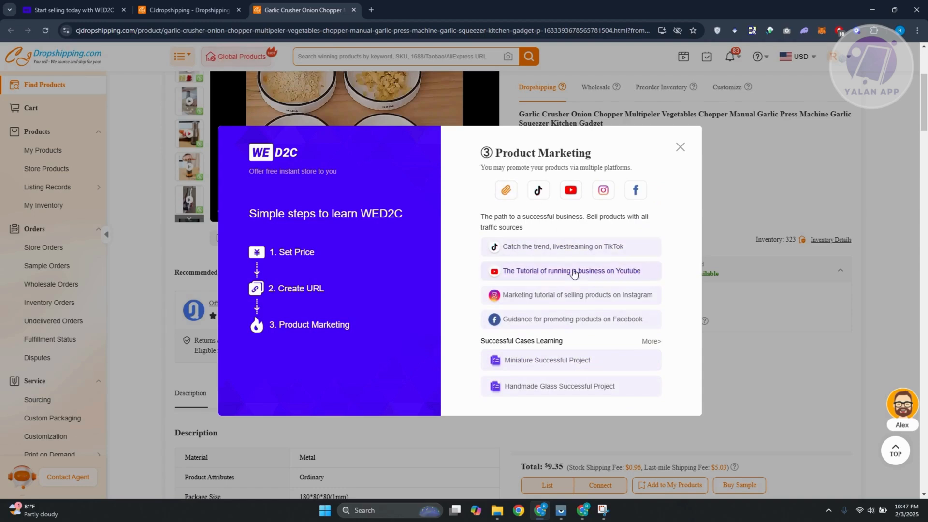
pyautogui.moveTo(578, 308)
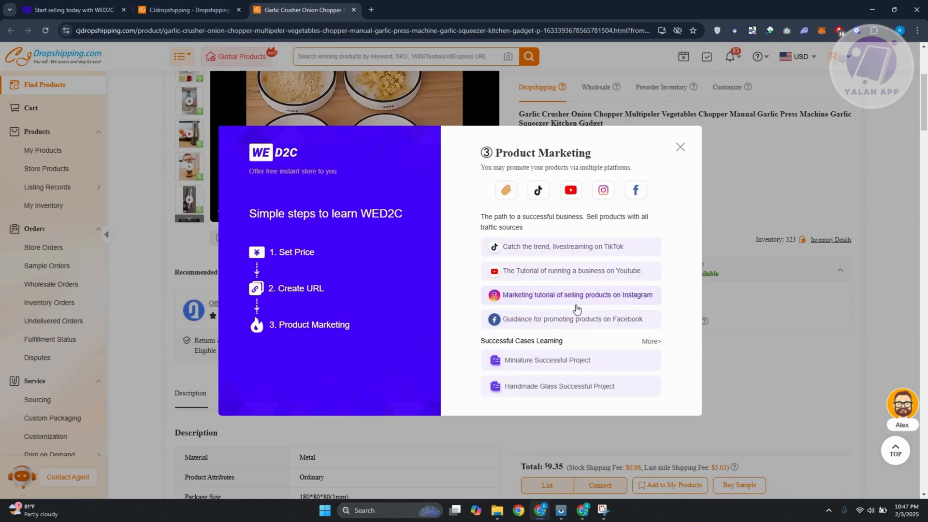
pyautogui.moveTo(527, 327)
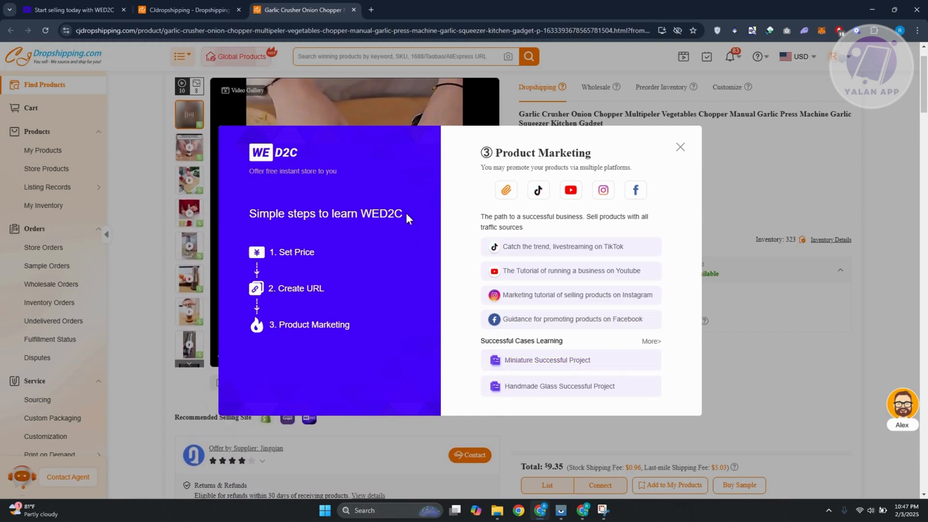
pyautogui.moveTo(18, 238)
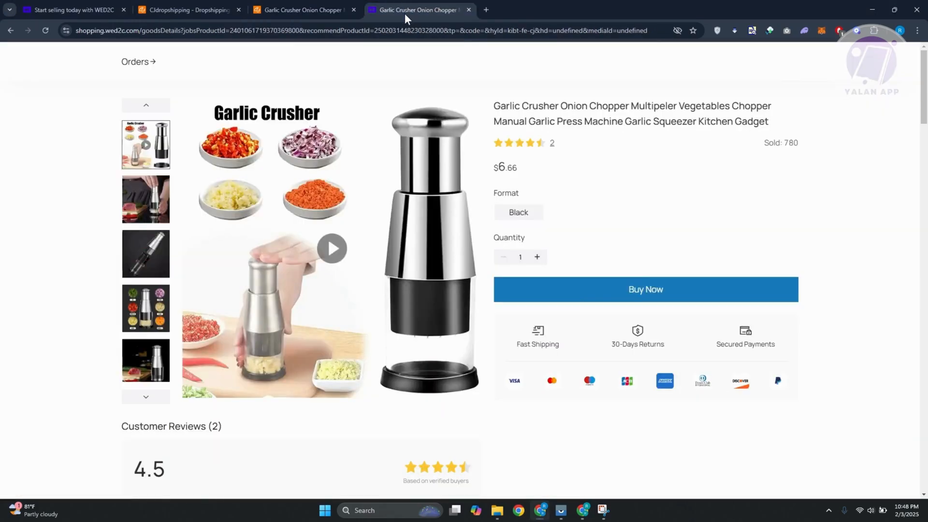
pyautogui.moveTo(580, 330)
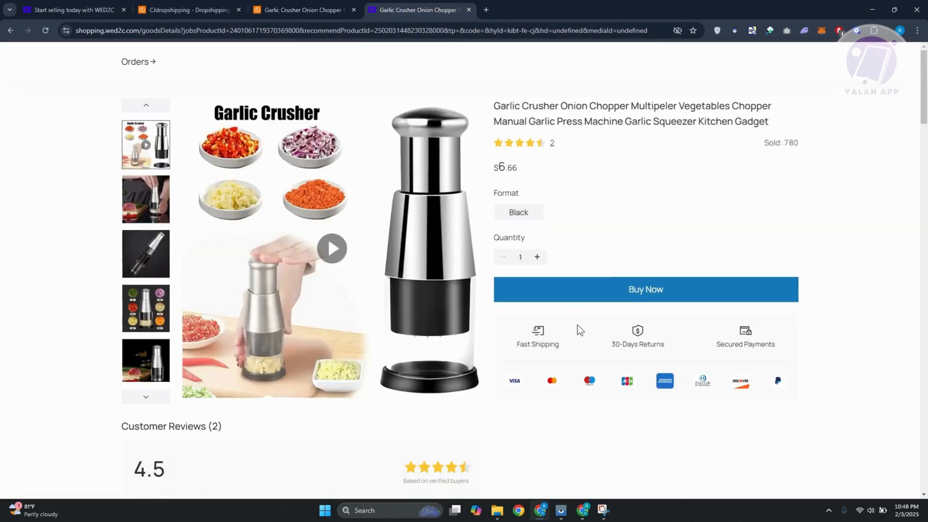
# - Return to the CJdropshipping product tab after viewing the $6.66 WED2C page
pyautogui.click(304, 10)
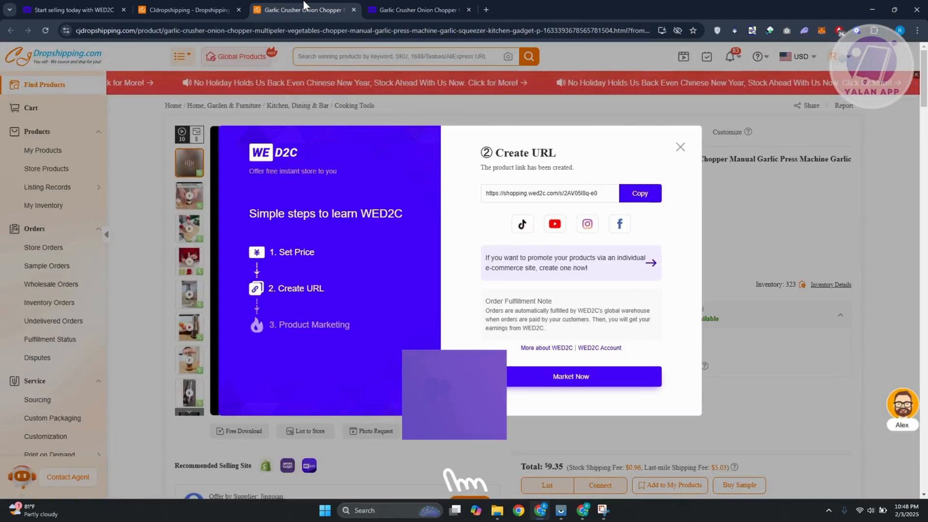